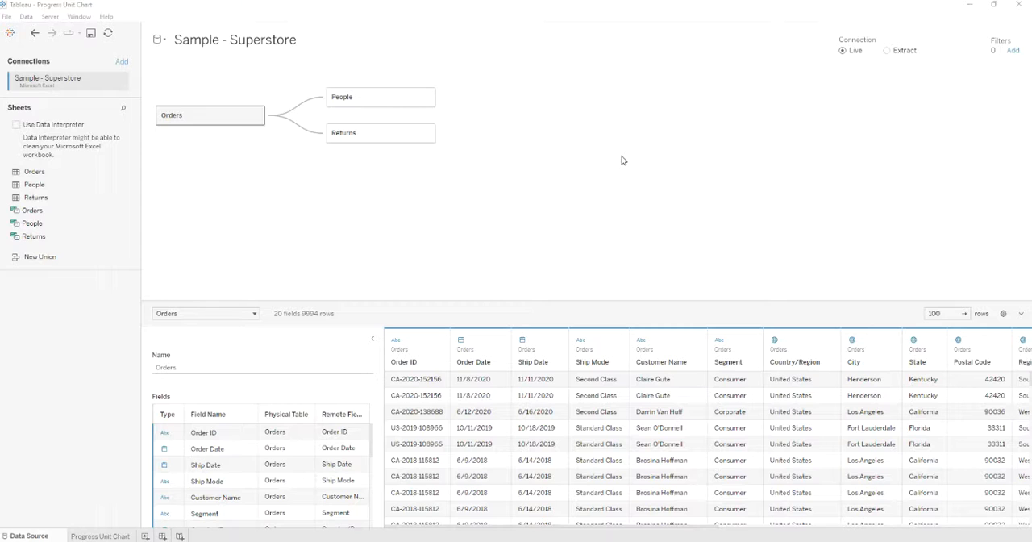
pyautogui.moveTo(531, 165)
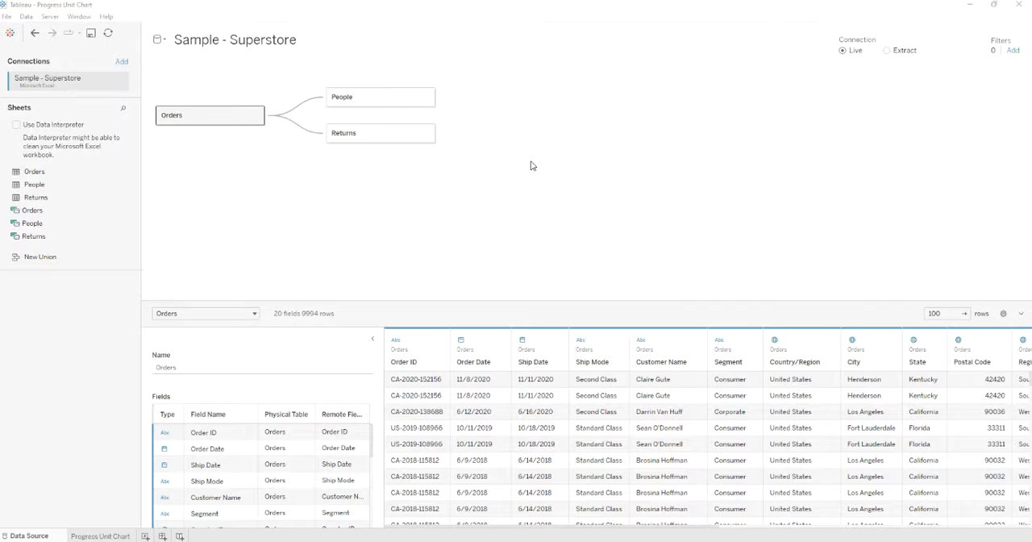
pyautogui.moveTo(113, 485)
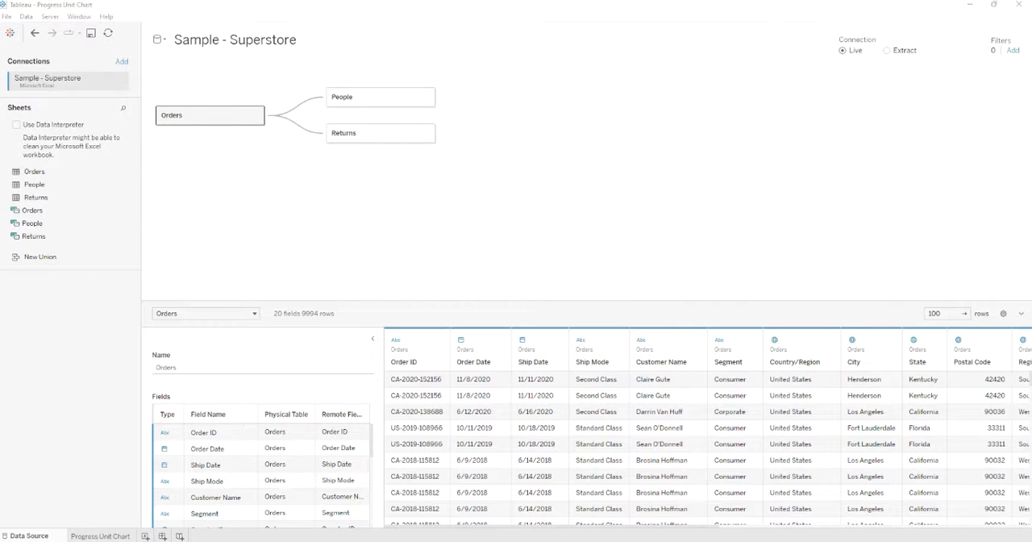
# - On the Progress Unit Chart sheet, plot SUM(Sales) on Columns and Region on Rows
pyautogui.click(101, 535)
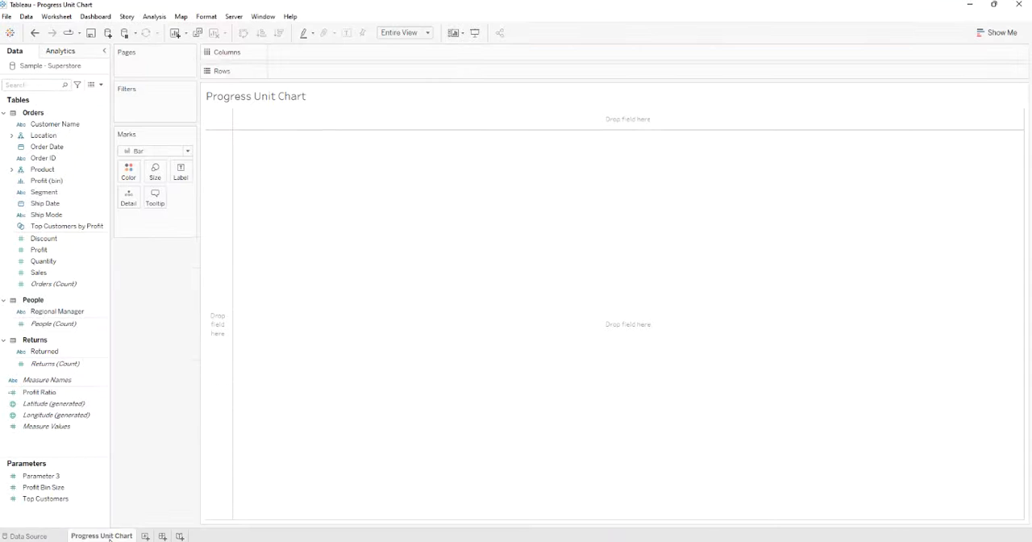
pyautogui.click(36, 85)
pyautogui.write('sA')
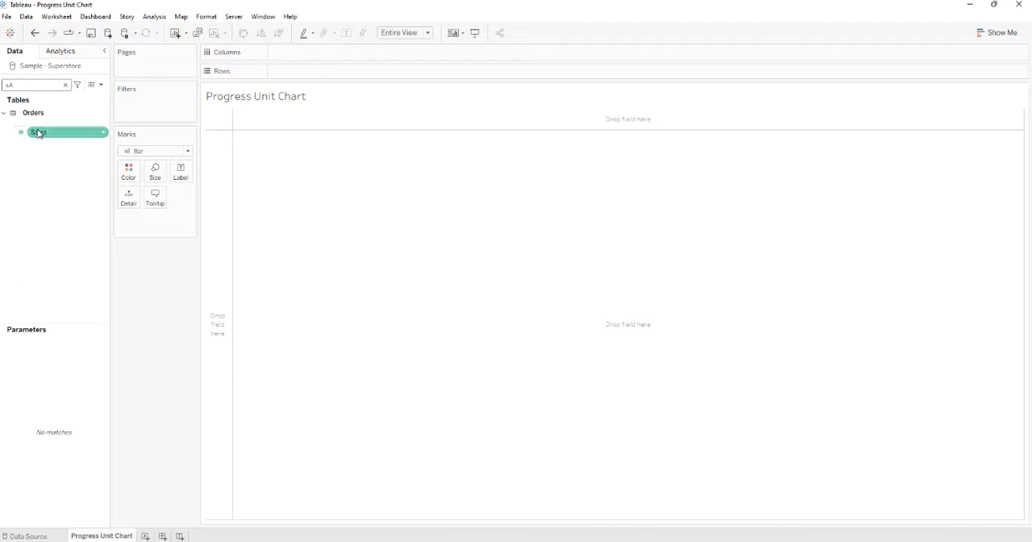
pyautogui.moveTo(38, 131); pyautogui.dragTo(308, 51)
pyautogui.write('rEG')
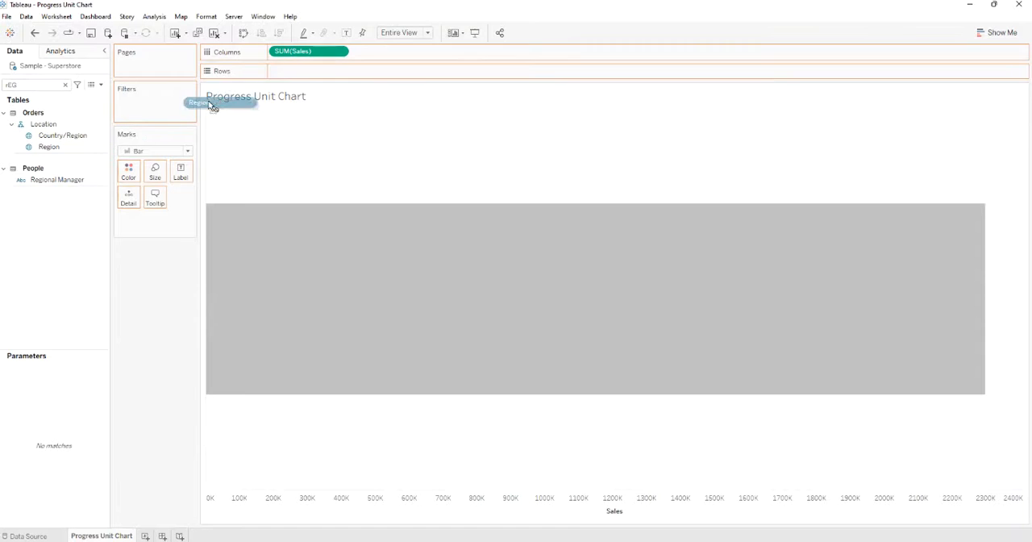
pyautogui.moveTo(198, 102); pyautogui.dragTo(309, 71)
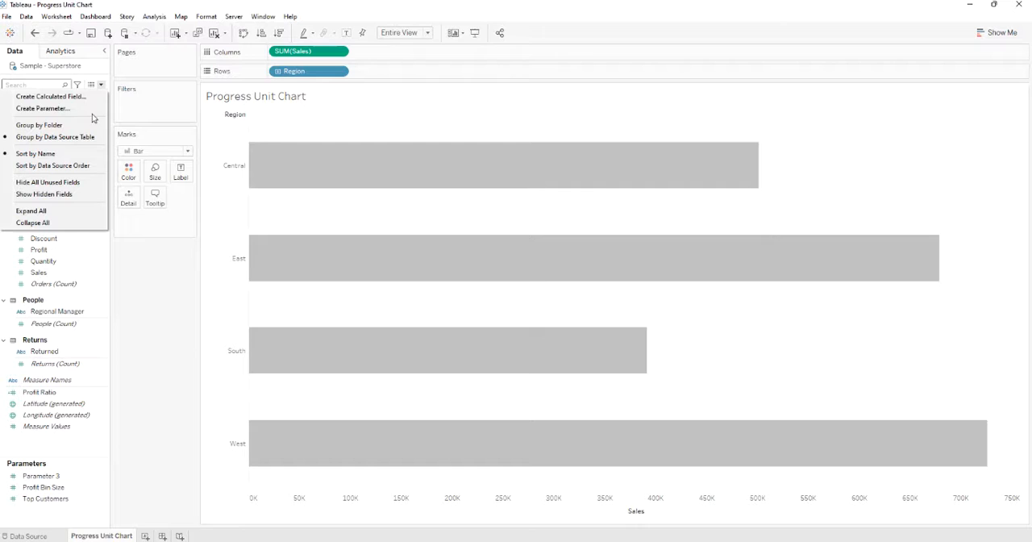
# - Add a calculated field named '1' with the formula min(1)
pyautogui.click(50, 96)
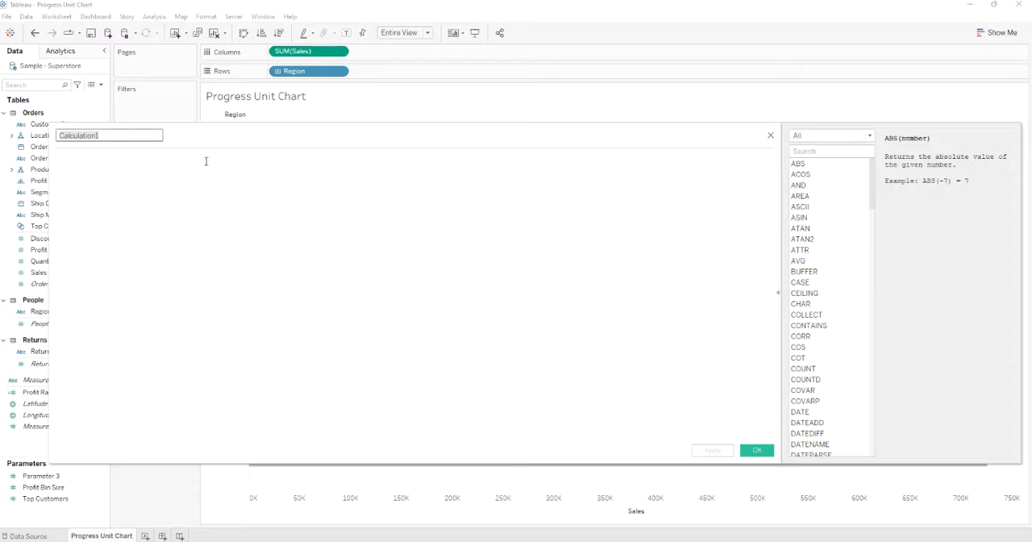
pyautogui.write('1')
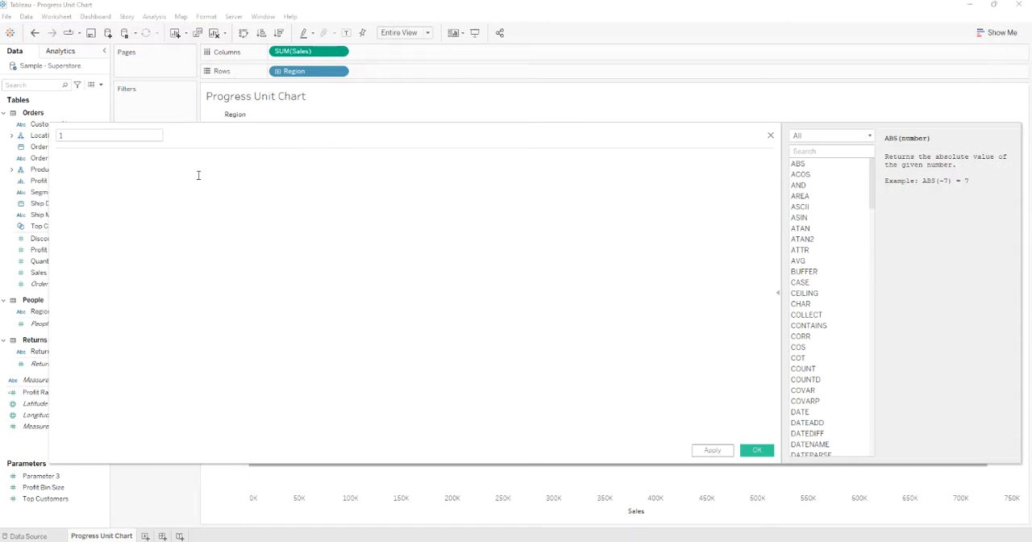
pyautogui.write('min (')
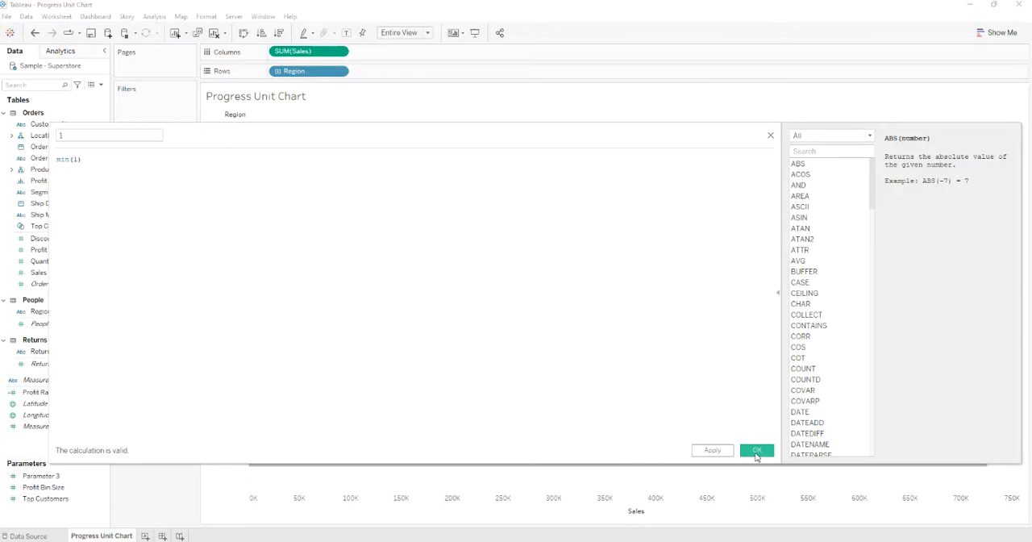
pyautogui.click(756, 449)
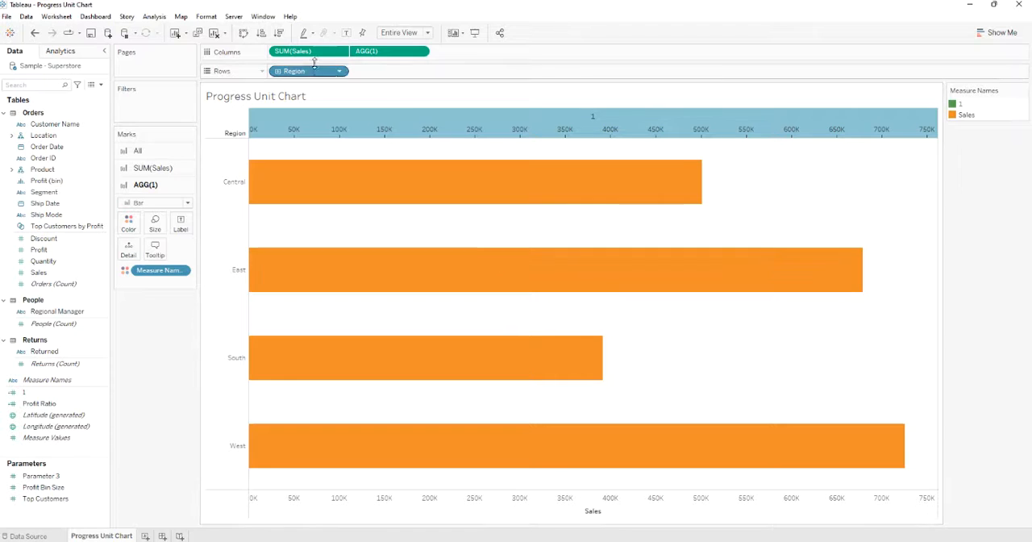
# - Make SUM(Sales) a Percent of Total quick table calculation and colour the AGG(1) track bars grey
pyautogui.rightClick(292, 51)
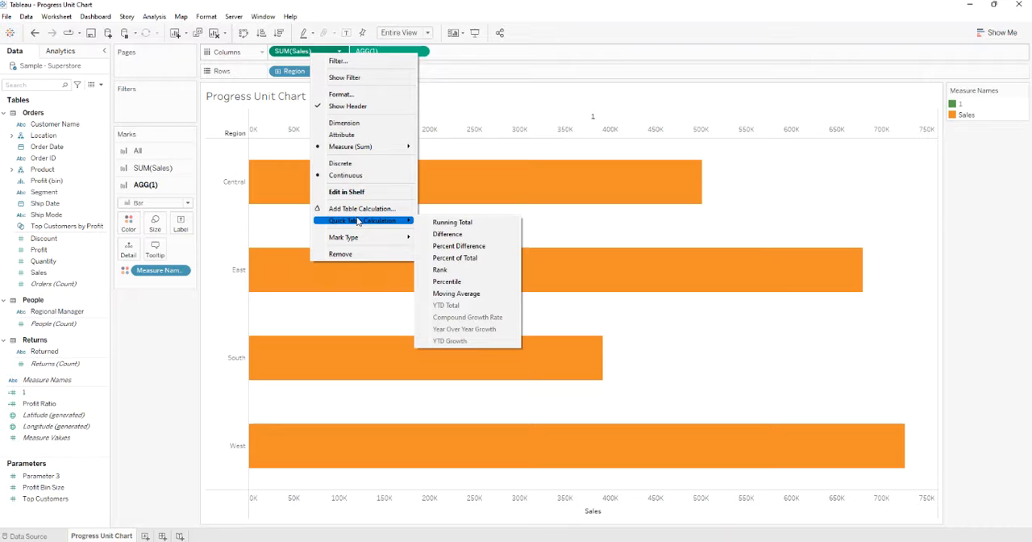
pyautogui.moveTo(454, 257)
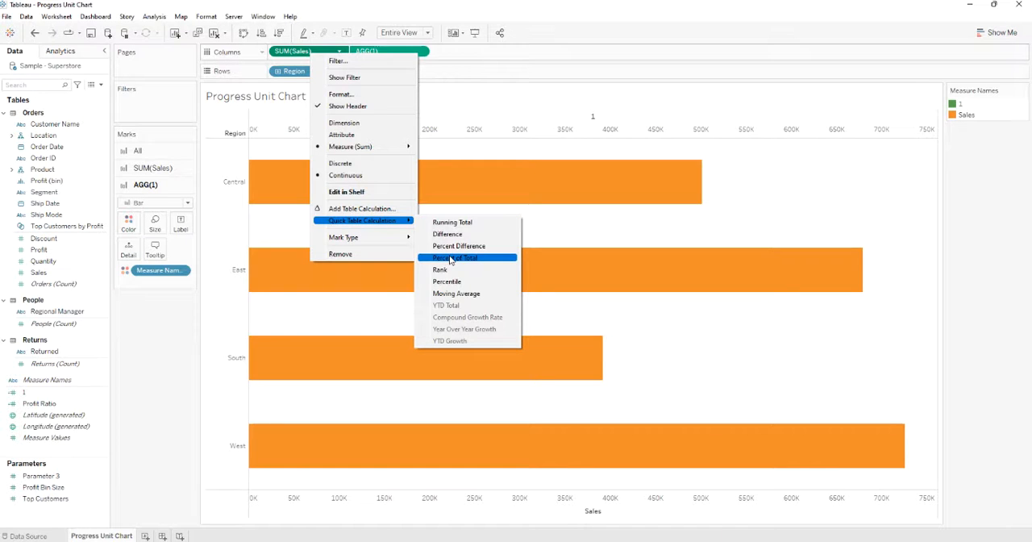
pyautogui.click(455, 257)
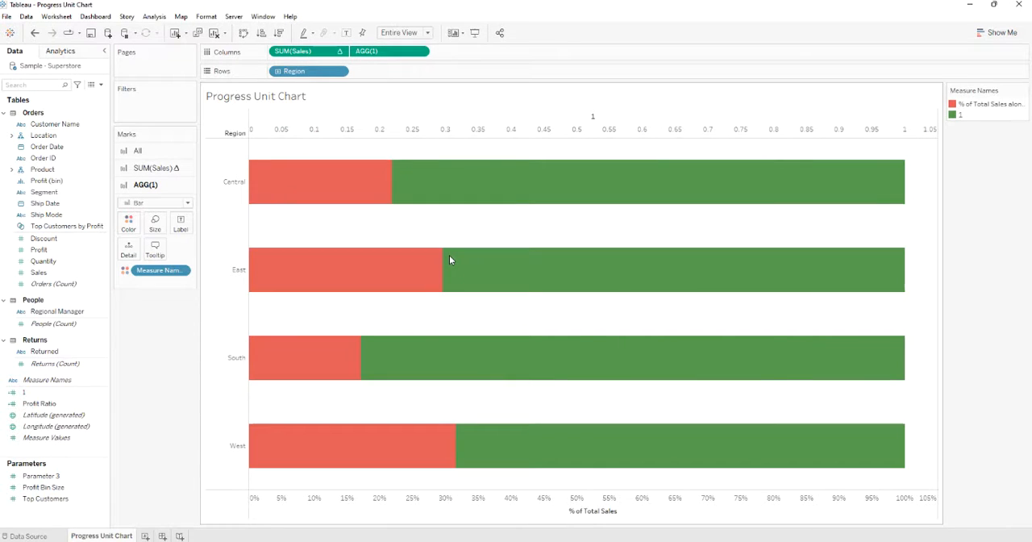
pyautogui.click(345, 269)
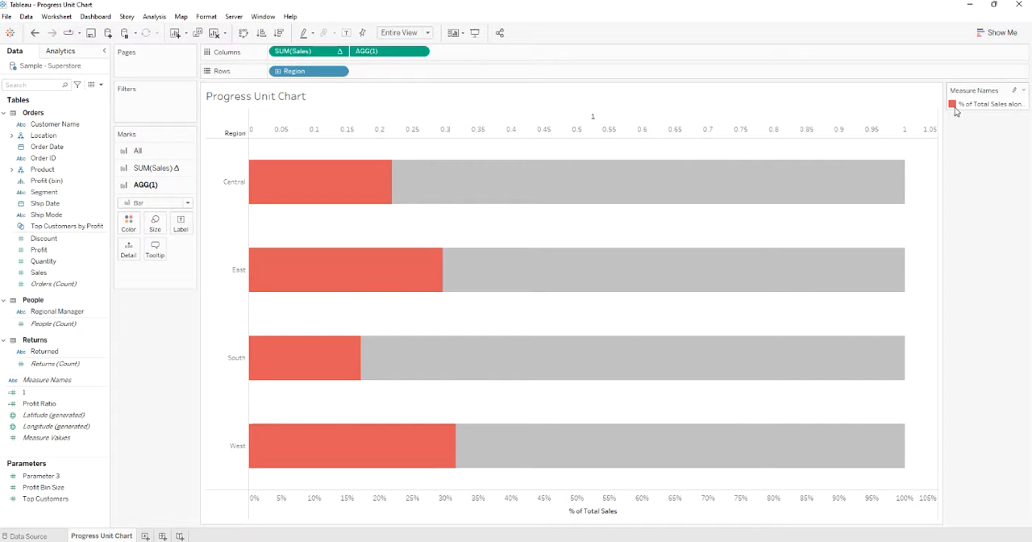
# - Change the % of Total Sales colour to blue in Edit Colors
pyautogui.click(952, 104)
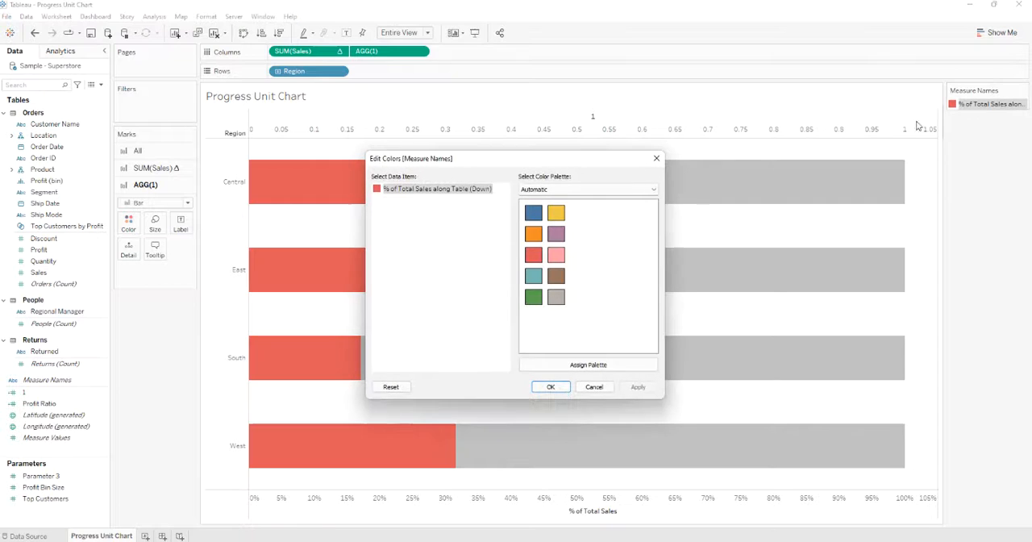
pyautogui.click(556, 255)
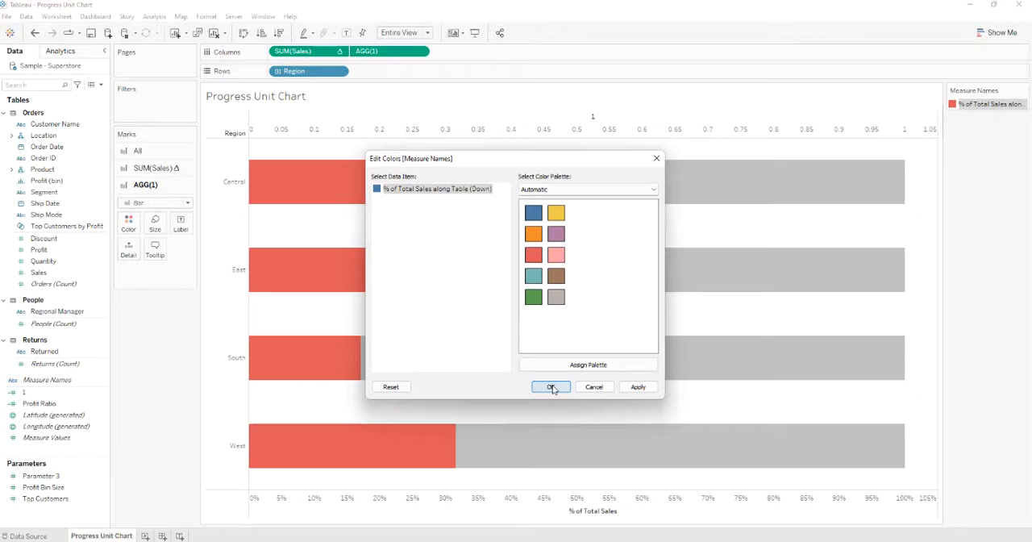
pyautogui.click(551, 387)
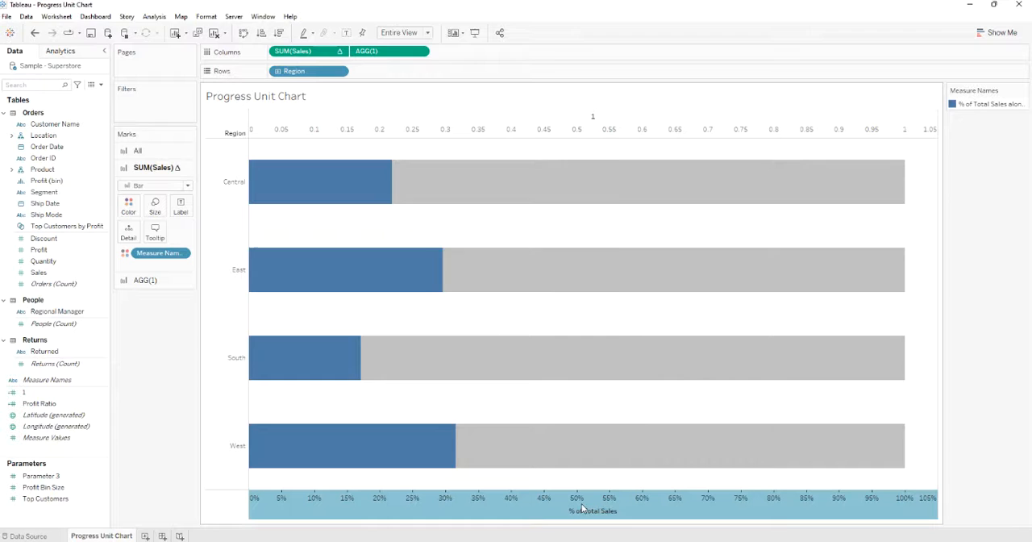
# - Add a distribution reference at 10% through 90% of a constant value of 1
pyautogui.click(540, 164)
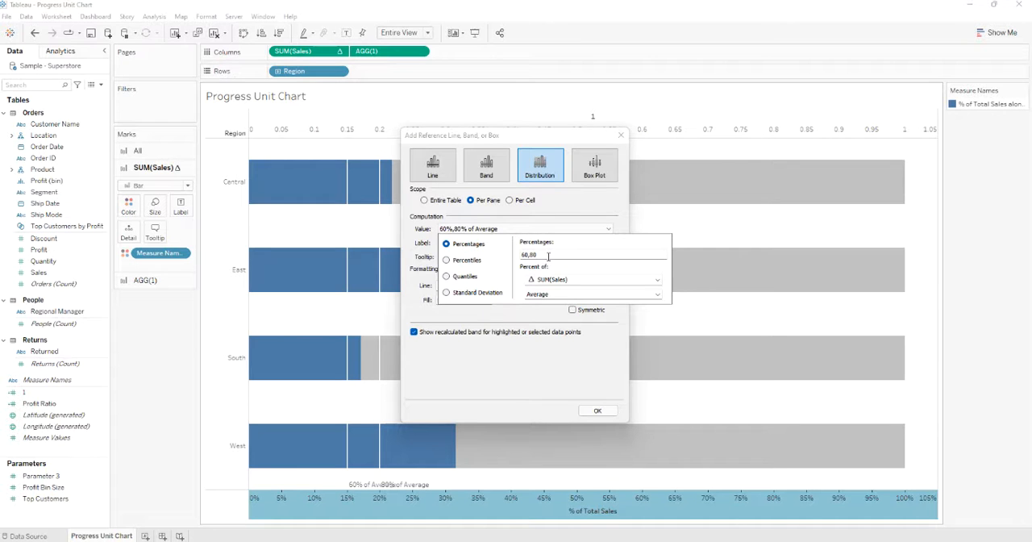
pyautogui.tripleClick(529, 255)
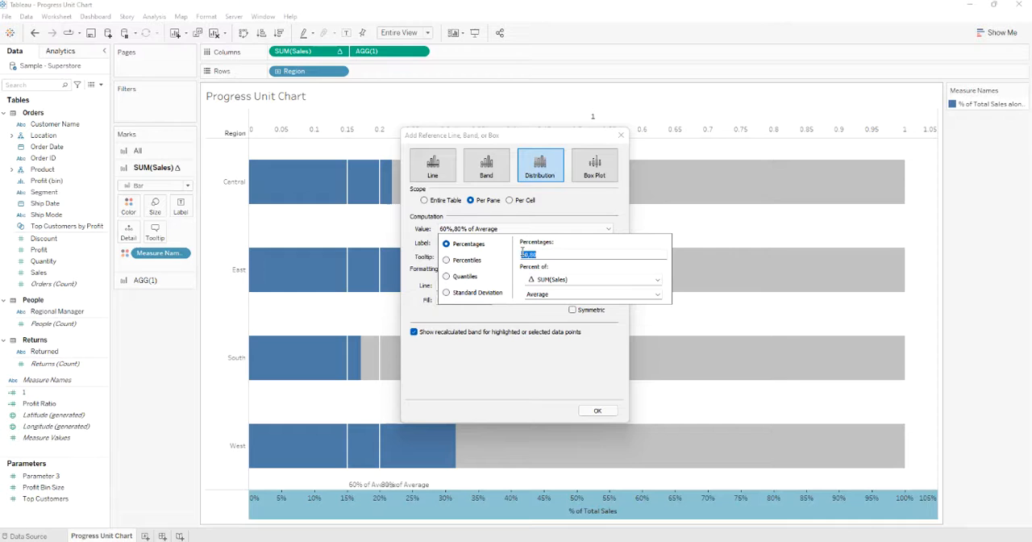
pyautogui.write('10,20,30,40,50,')
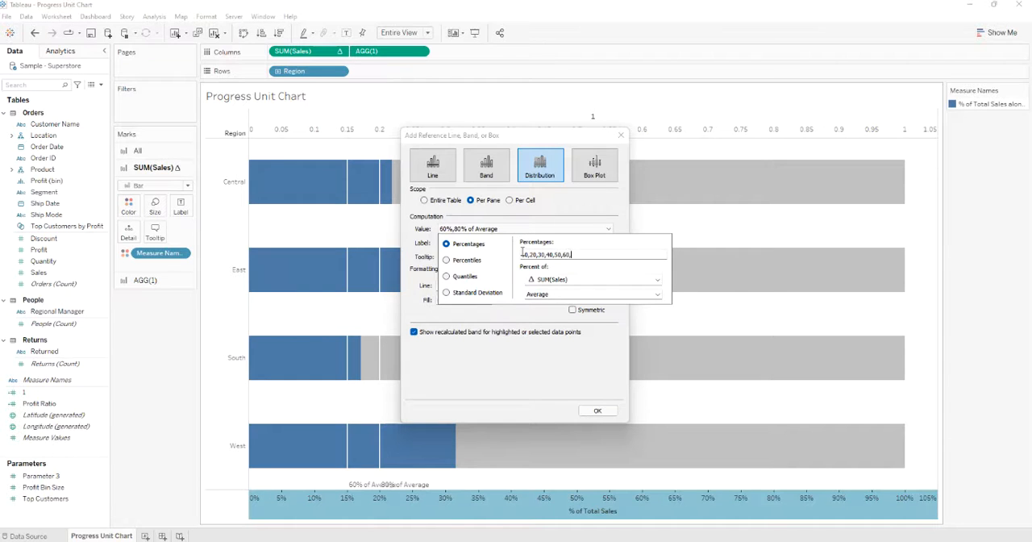
pyautogui.write('70,80,90')
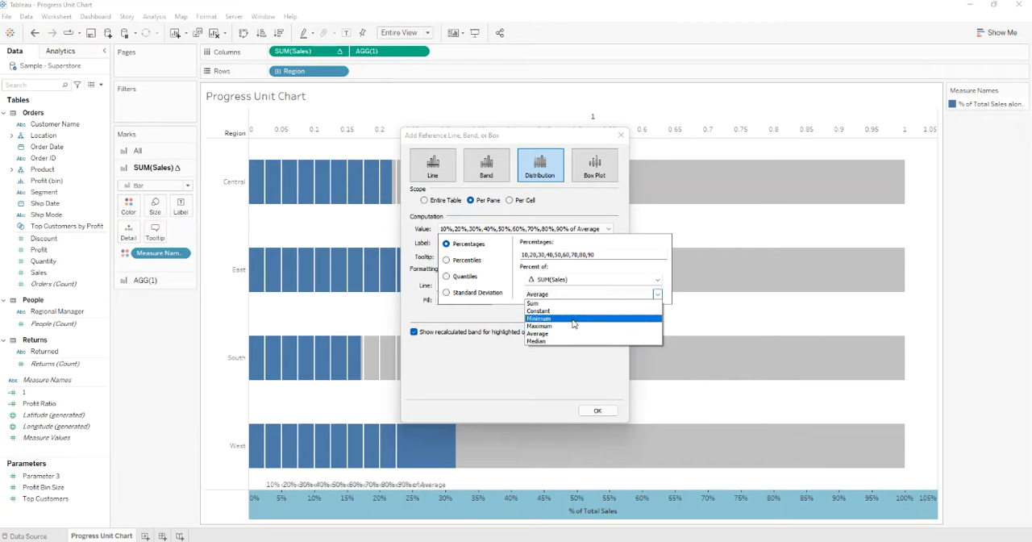
pyautogui.click(538, 310)
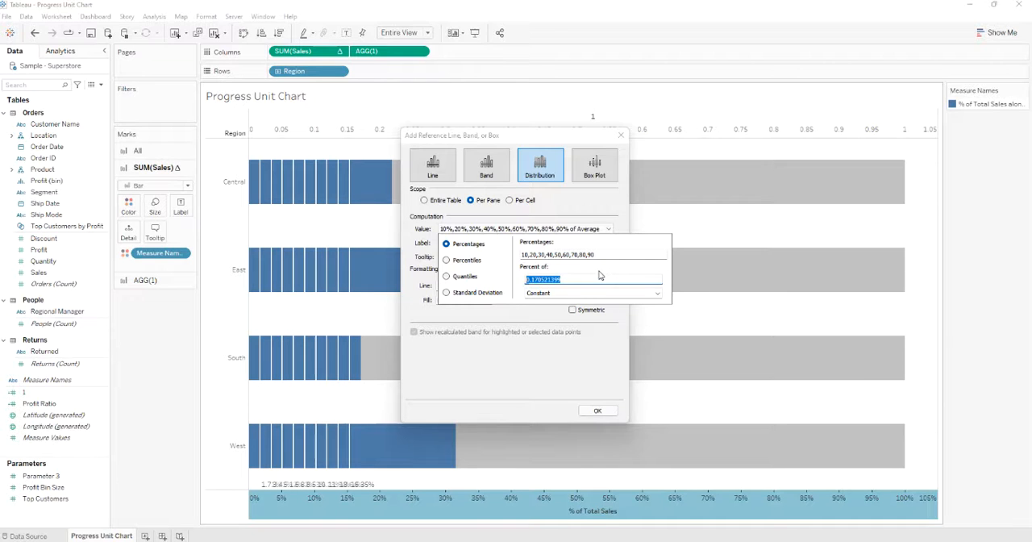
pyautogui.write('1')
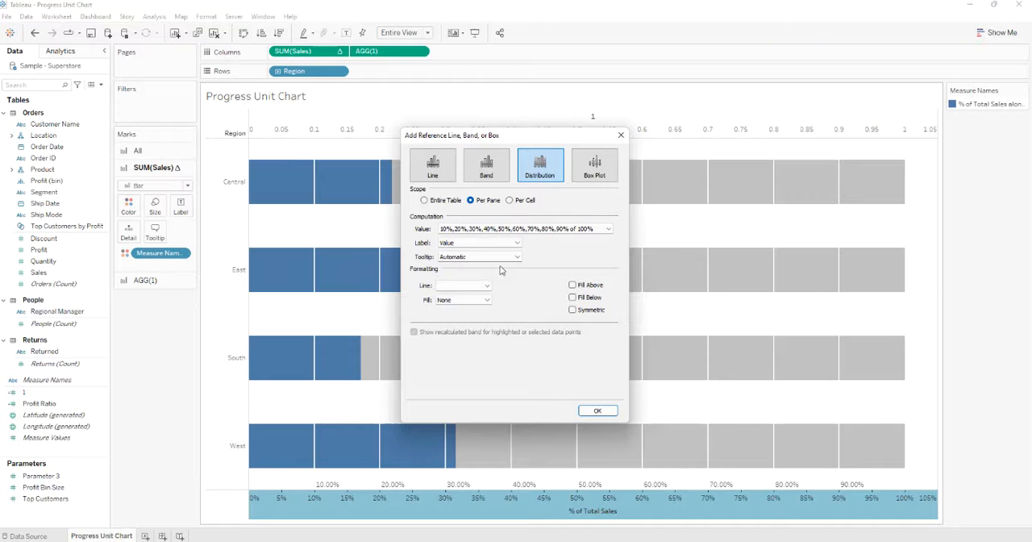
# - Give the divider reference lines no label, plus chosen line and fill colours
pyautogui.click(516, 243)
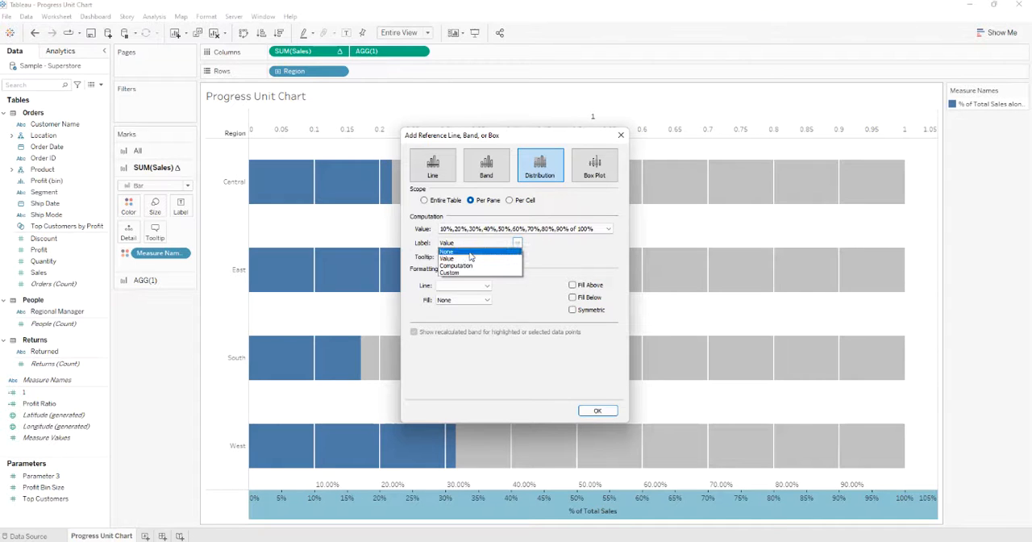
pyautogui.click(446, 252)
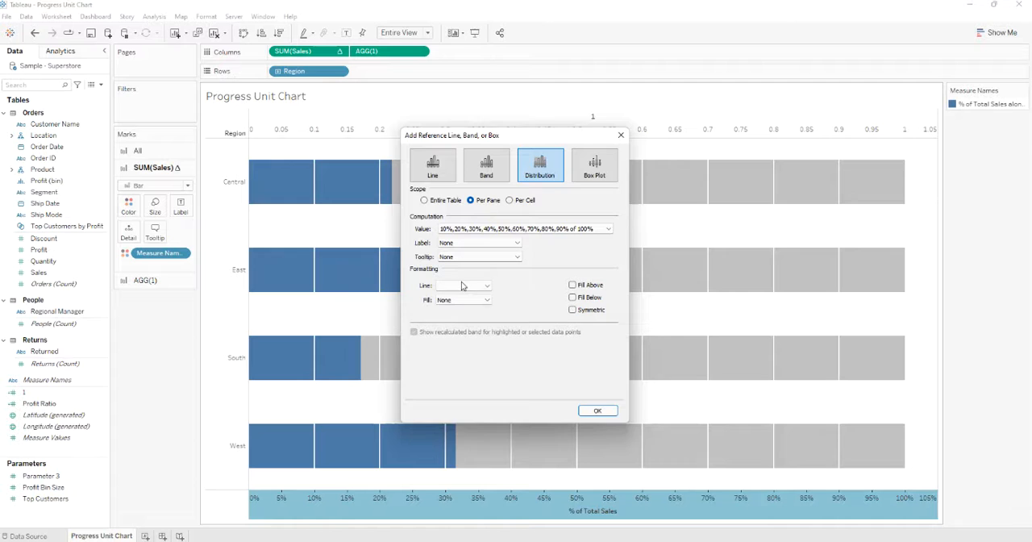
pyautogui.click(486, 285)
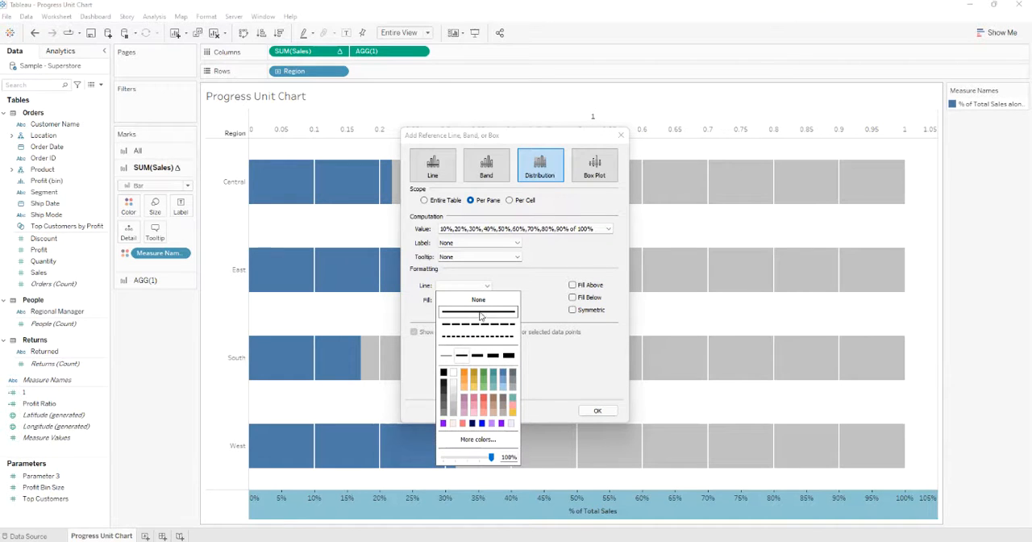
pyautogui.click(478, 299)
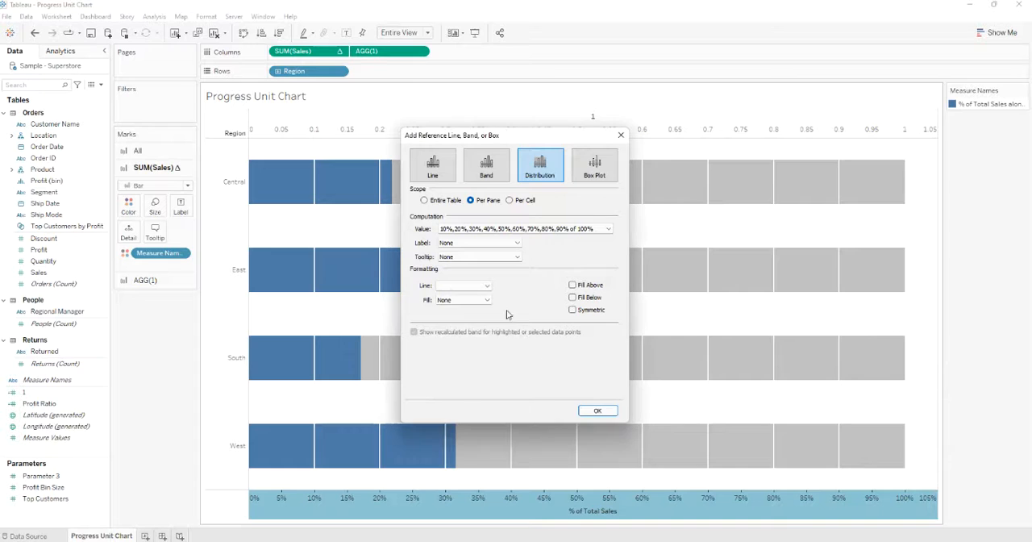
pyautogui.click(487, 300)
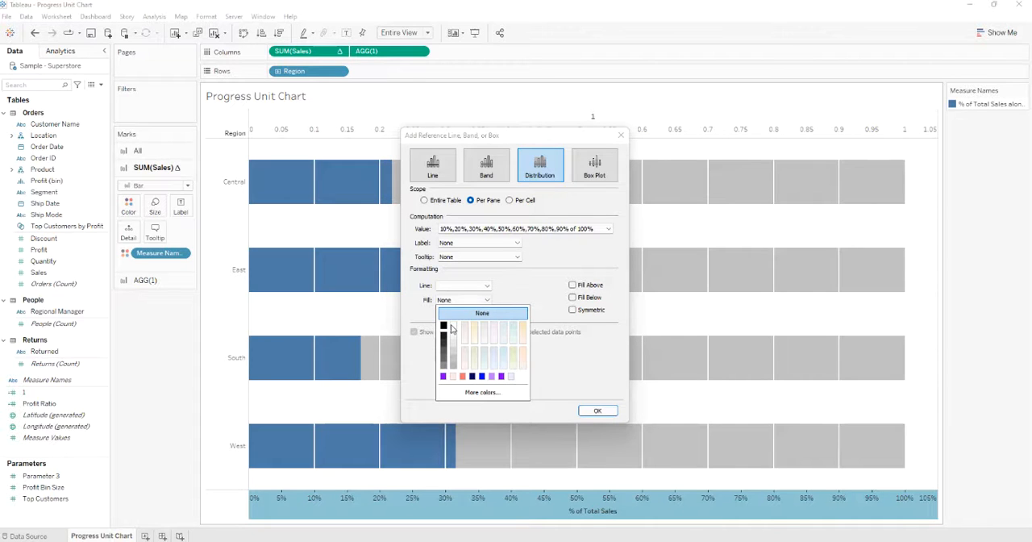
pyautogui.click(482, 313)
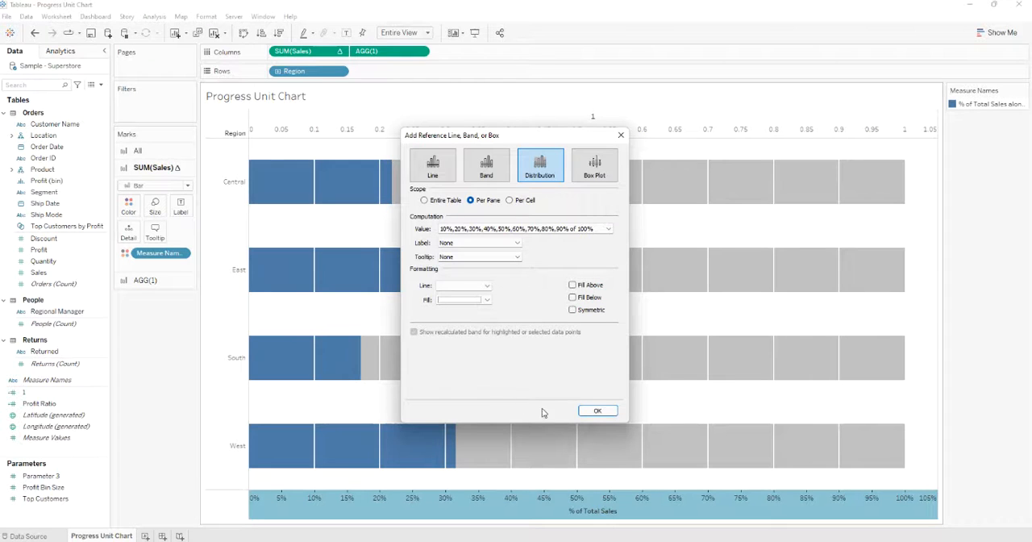
pyautogui.click(598, 411)
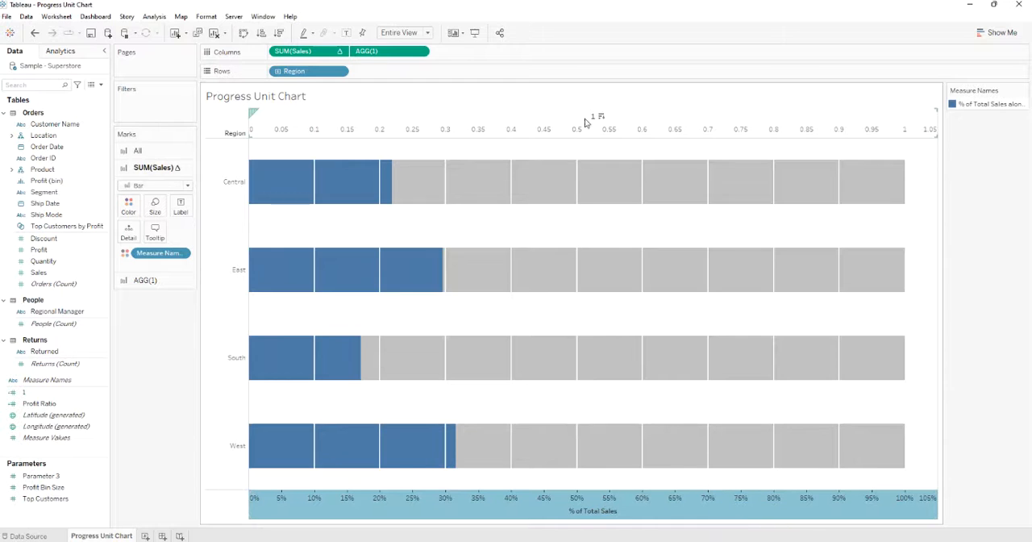
# - Hide the top axis by unchecking Show Header
pyautogui.rightClick(588, 125)
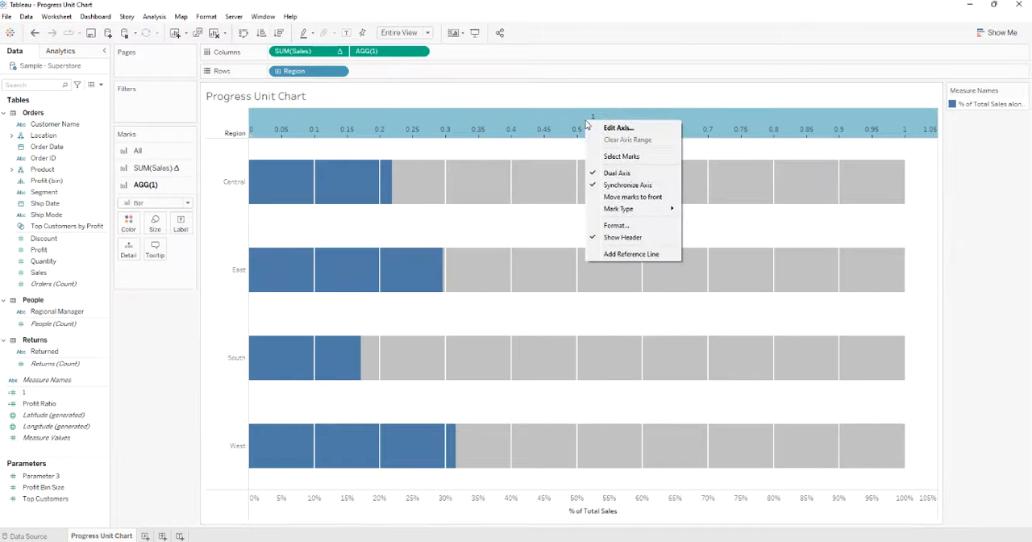
pyautogui.moveTo(615, 225)
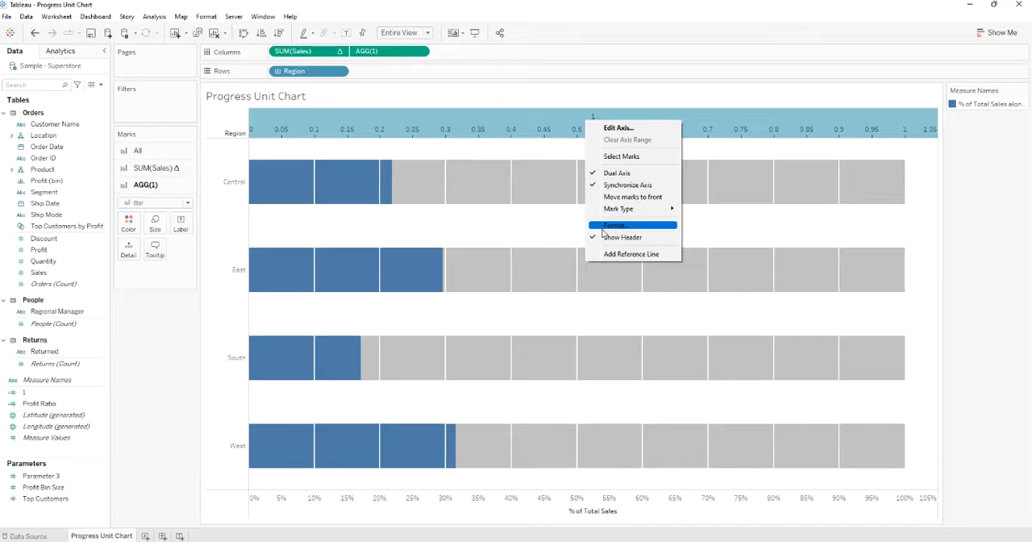
pyautogui.click(622, 237)
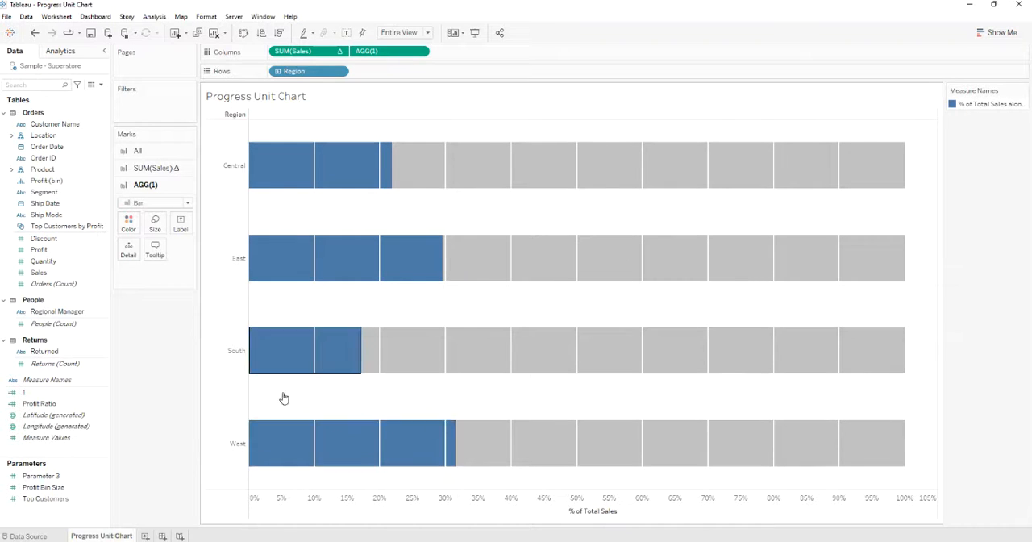
pyautogui.click(303, 52)
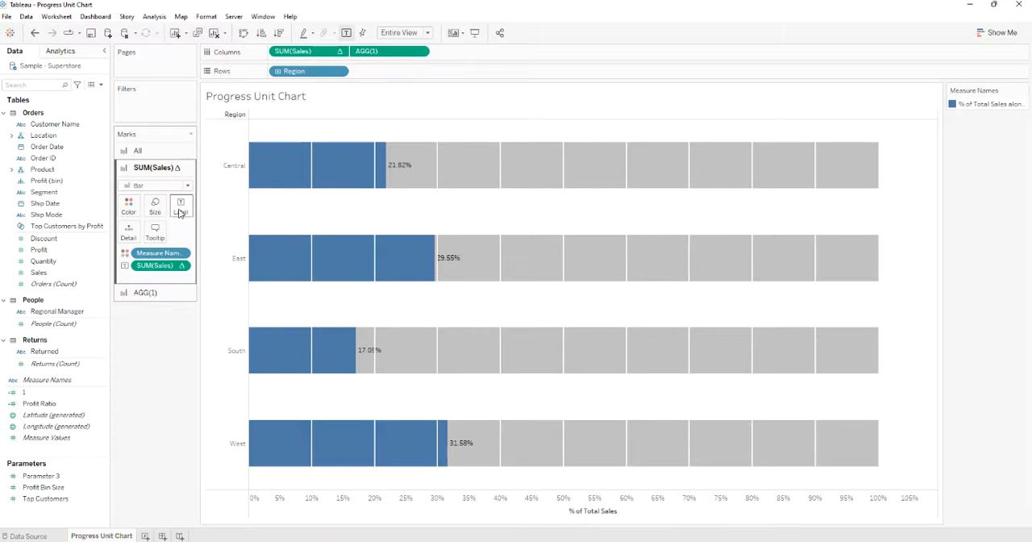
# - Confirm the Marks card label text as percent of total SUM(Sales)
pyautogui.click(181, 206)
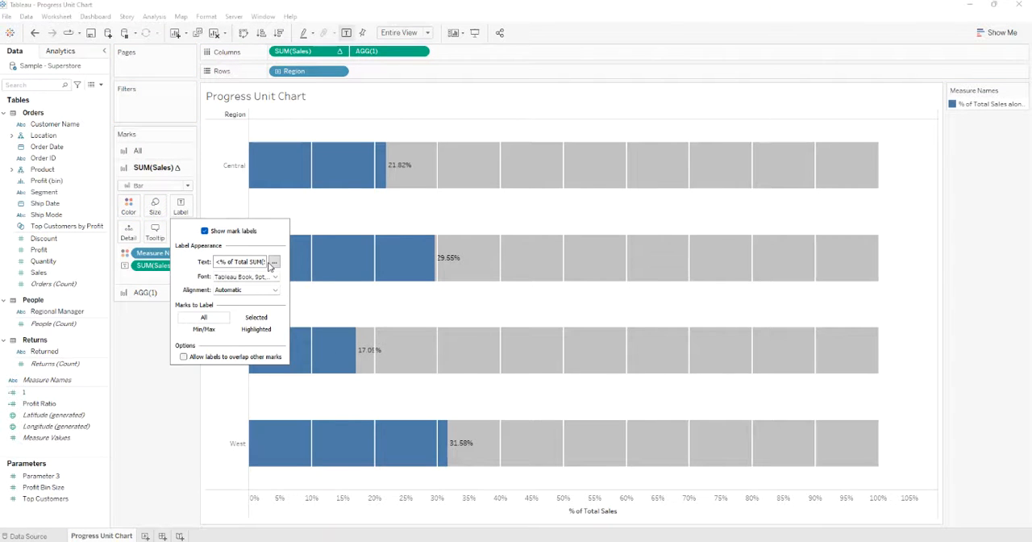
pyautogui.click(273, 261)
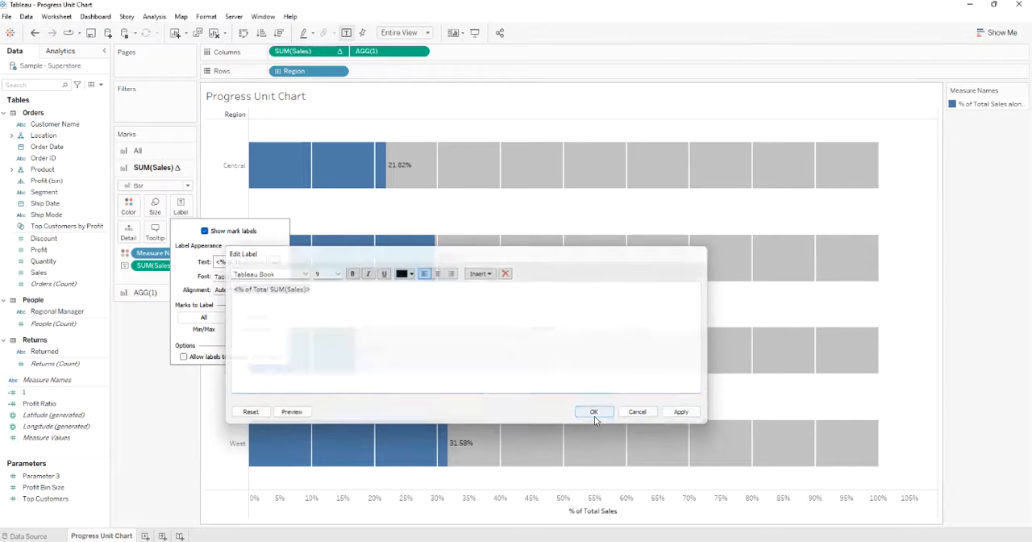
pyautogui.click(594, 412)
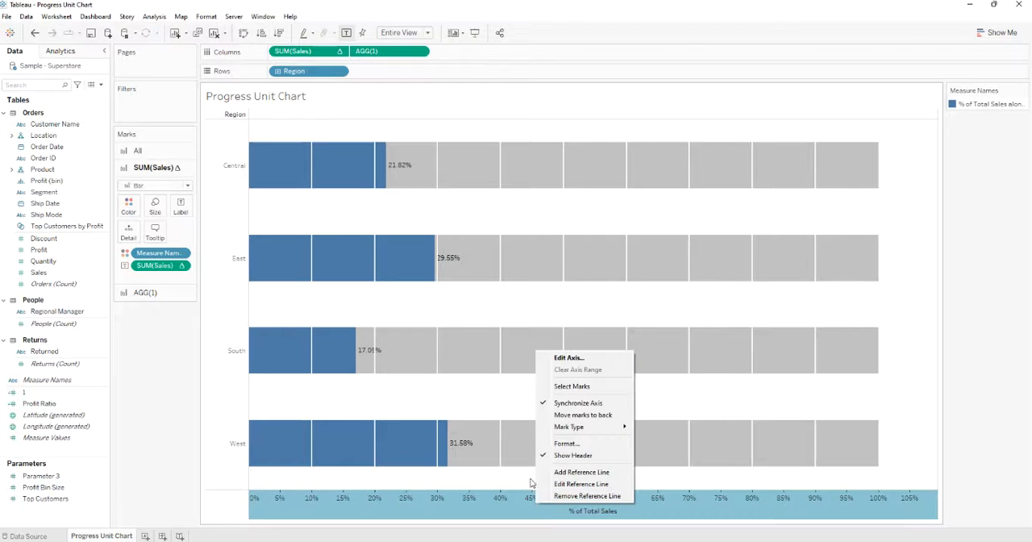
# - Fix the % of Total Sales axis range from 0 to 1 (0–100%)
pyautogui.click(568, 357)
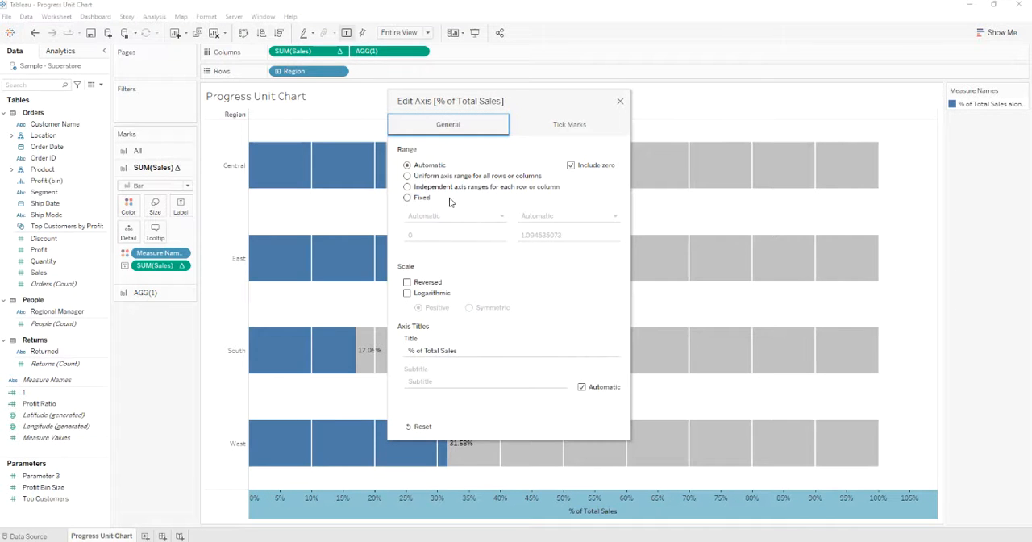
pyautogui.click(407, 198)
pyautogui.write('1')
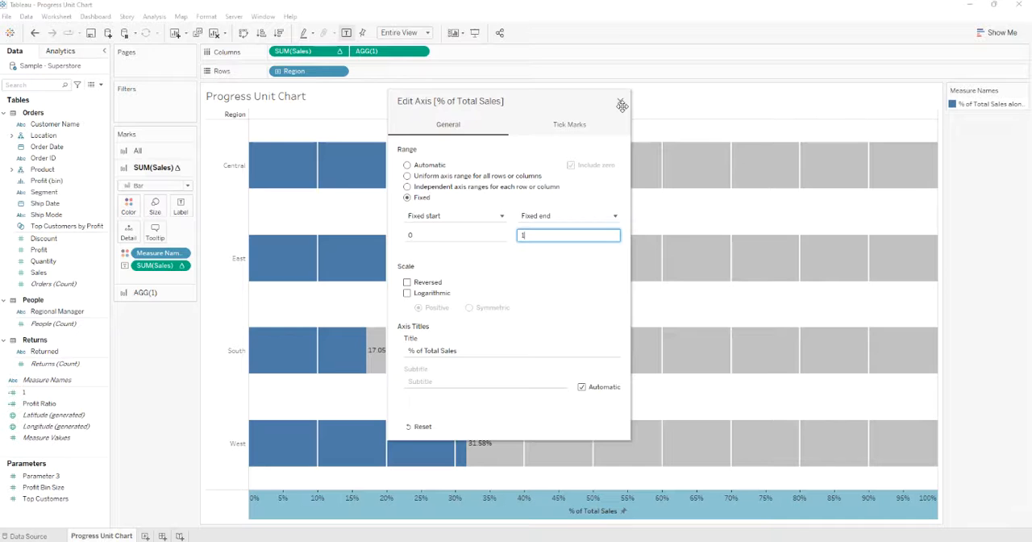
pyautogui.click(622, 105)
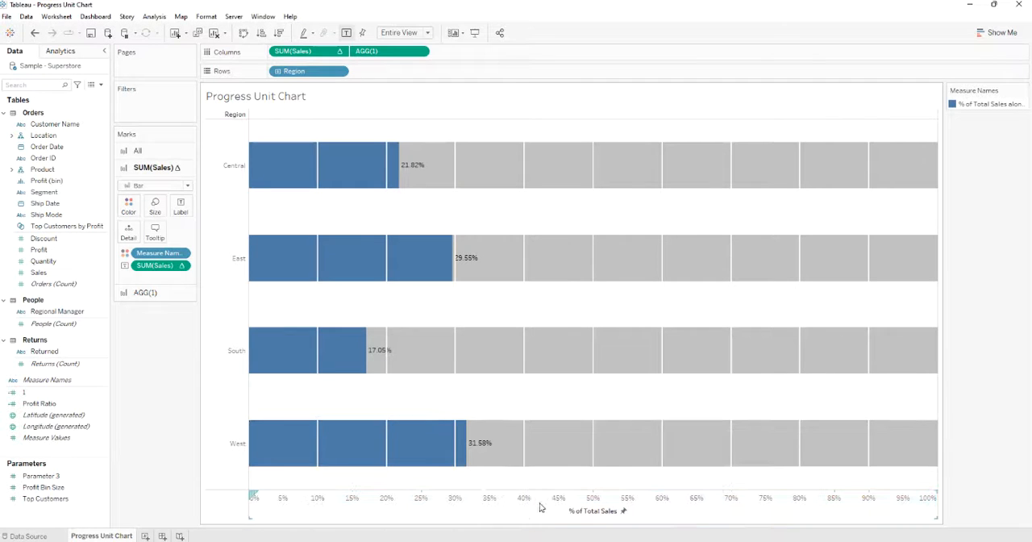